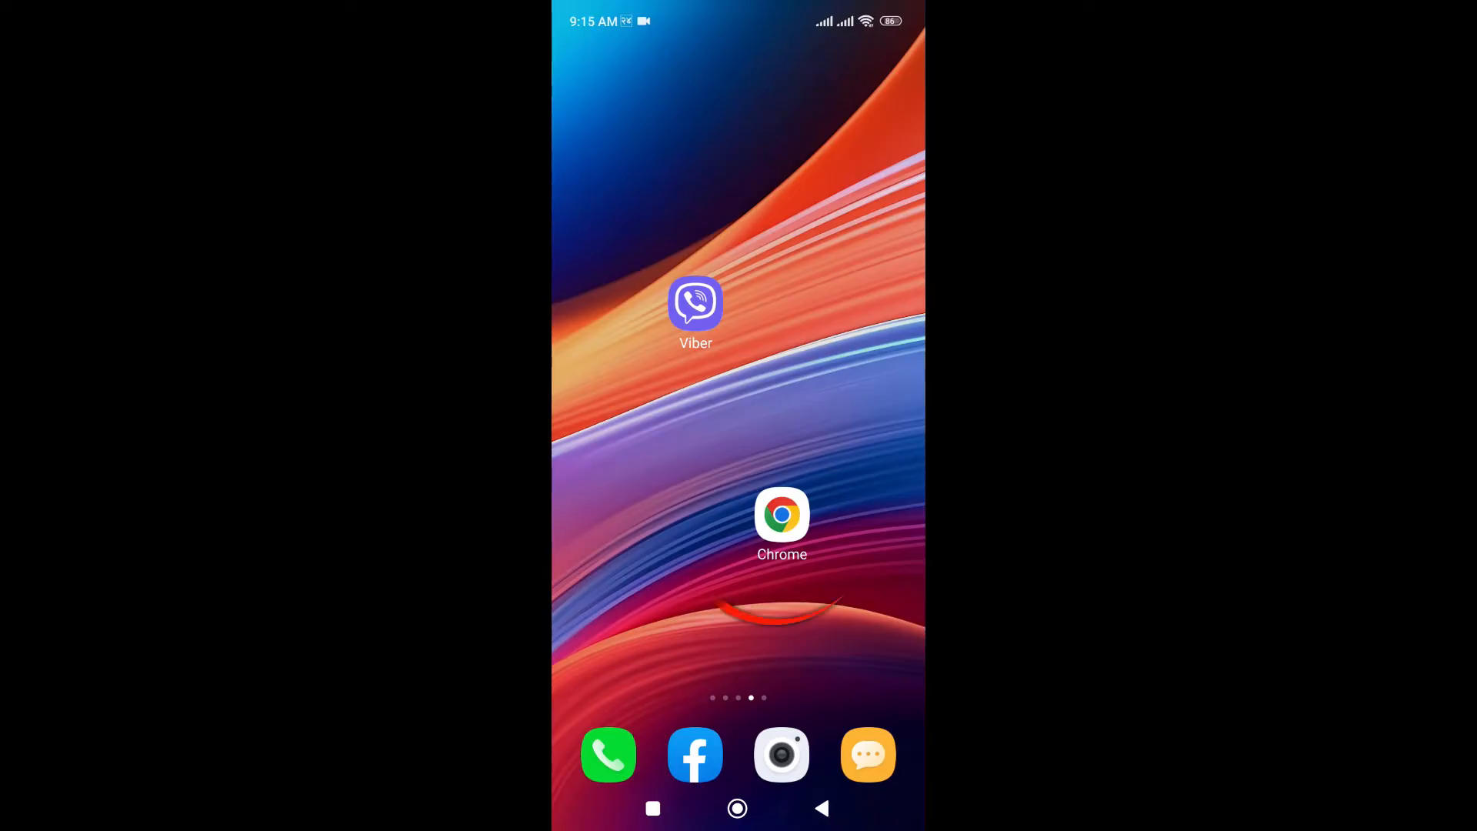
Launch Chrome and search Google for "unblock viber account"
click(782, 513)
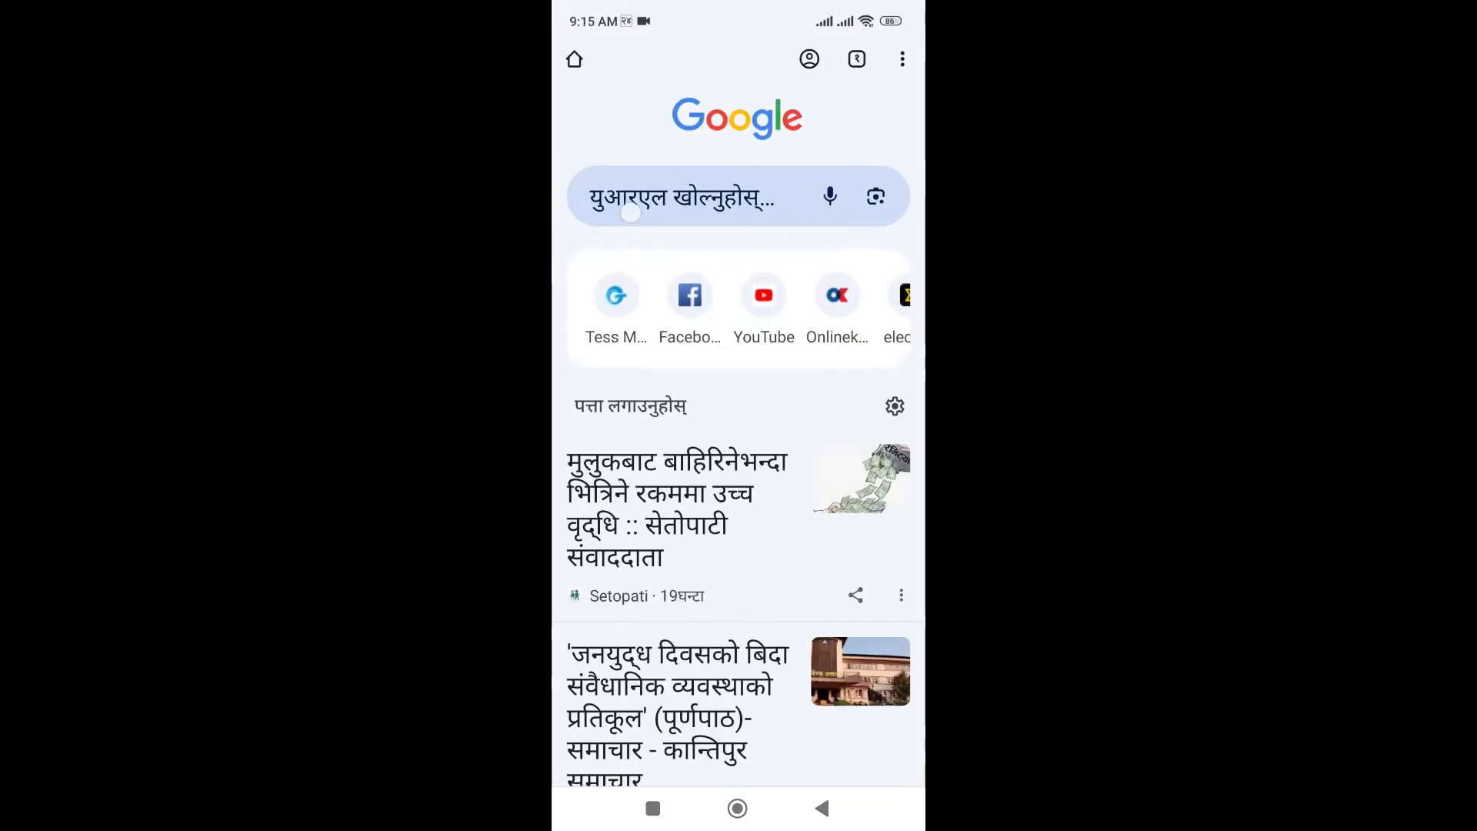
text(unblock viberaccount)
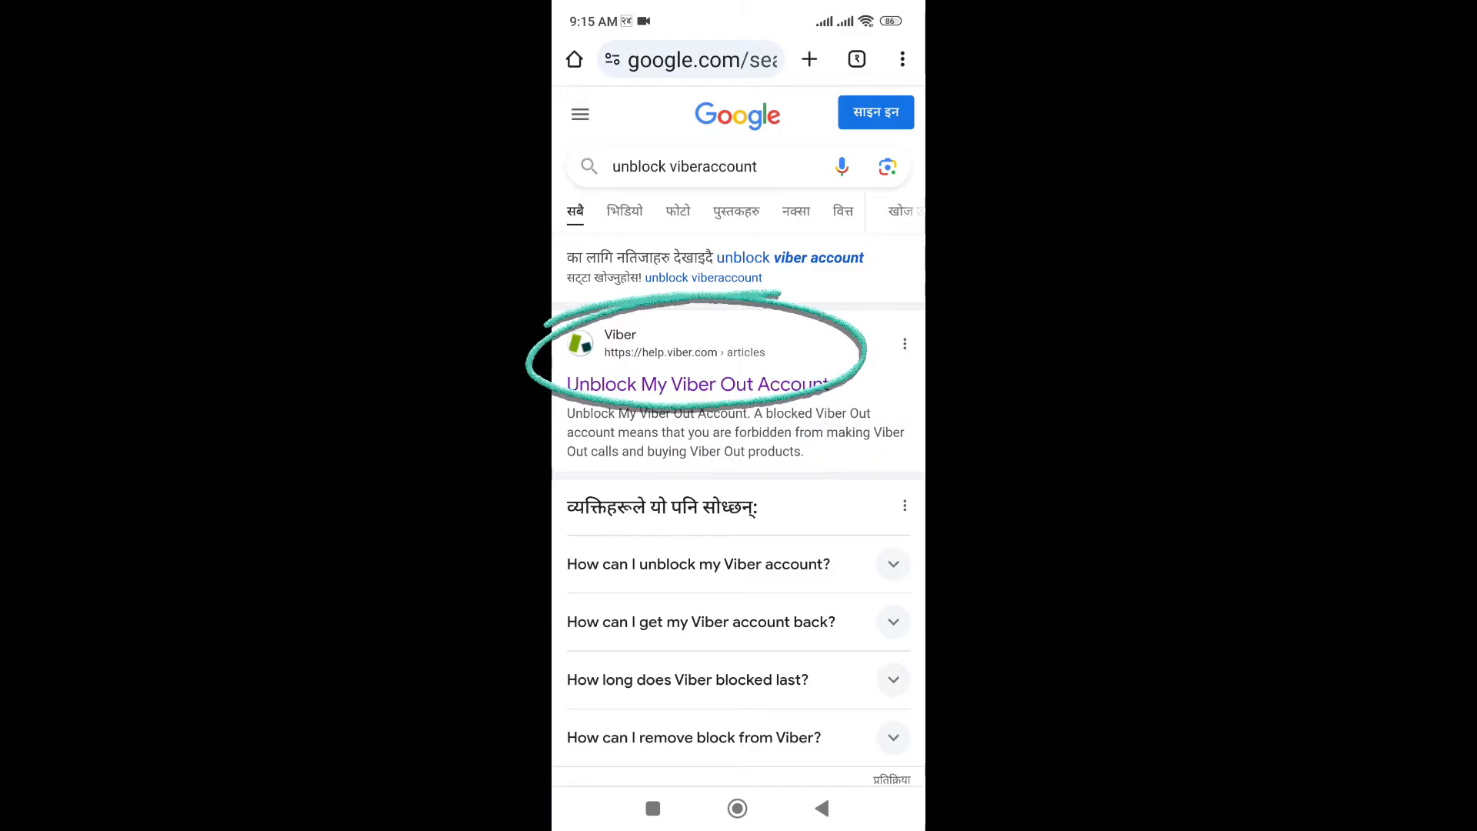
Read the Unblock My Viber Out Account article down to its contact support link and follow it
click(695, 385)
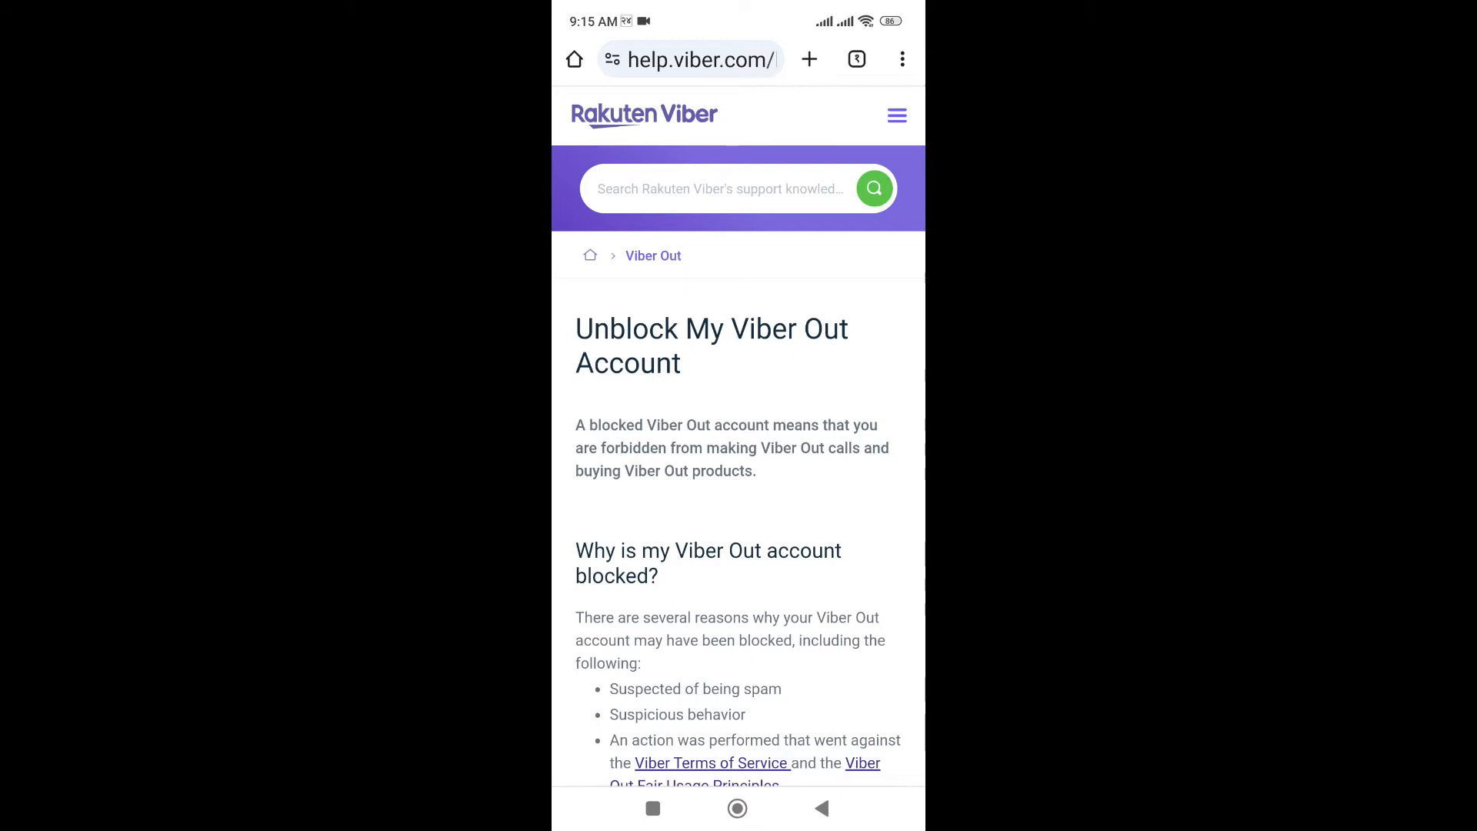
scroll(down, 3)
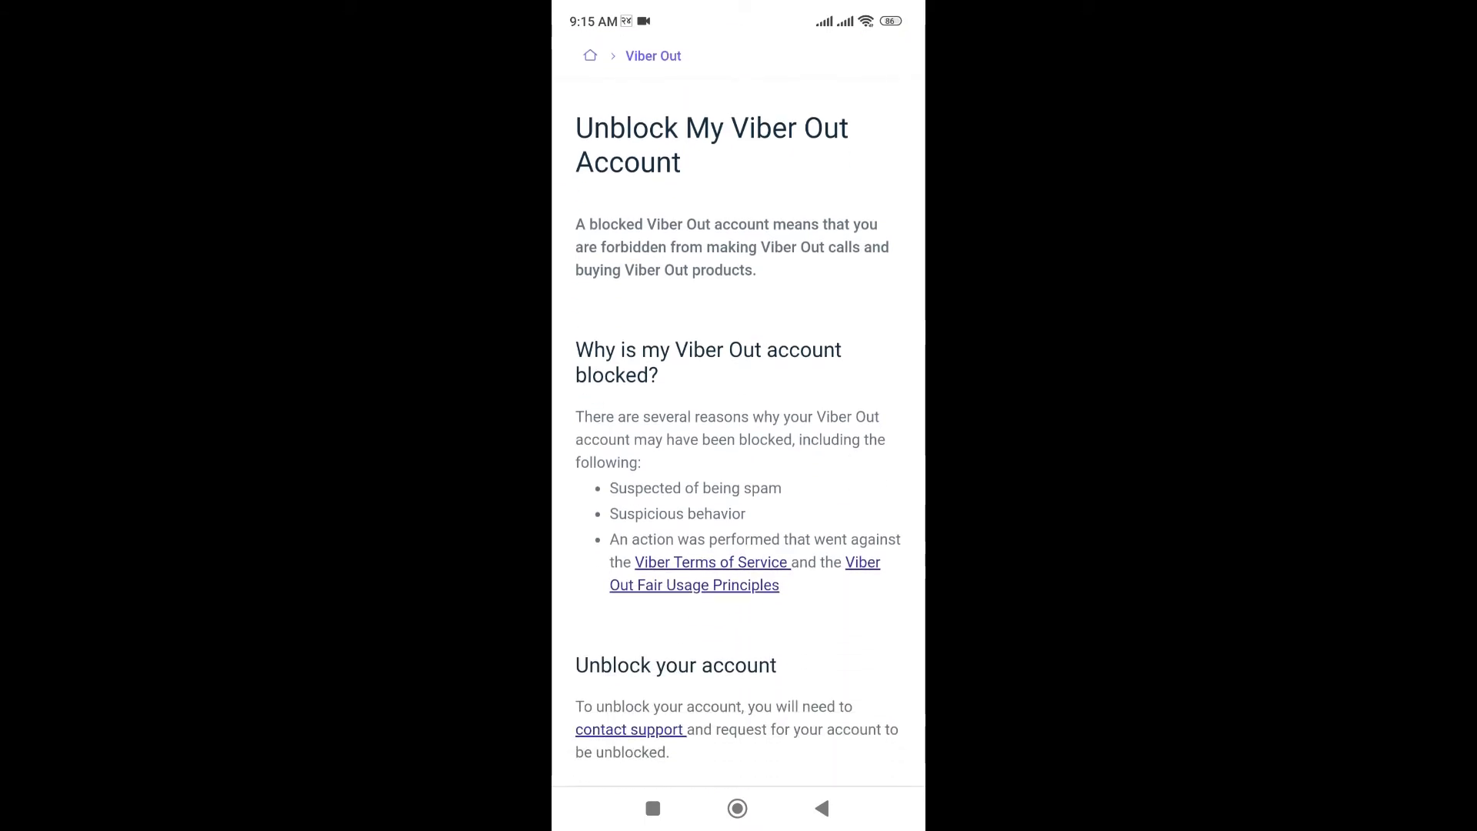
scroll(down, 3)
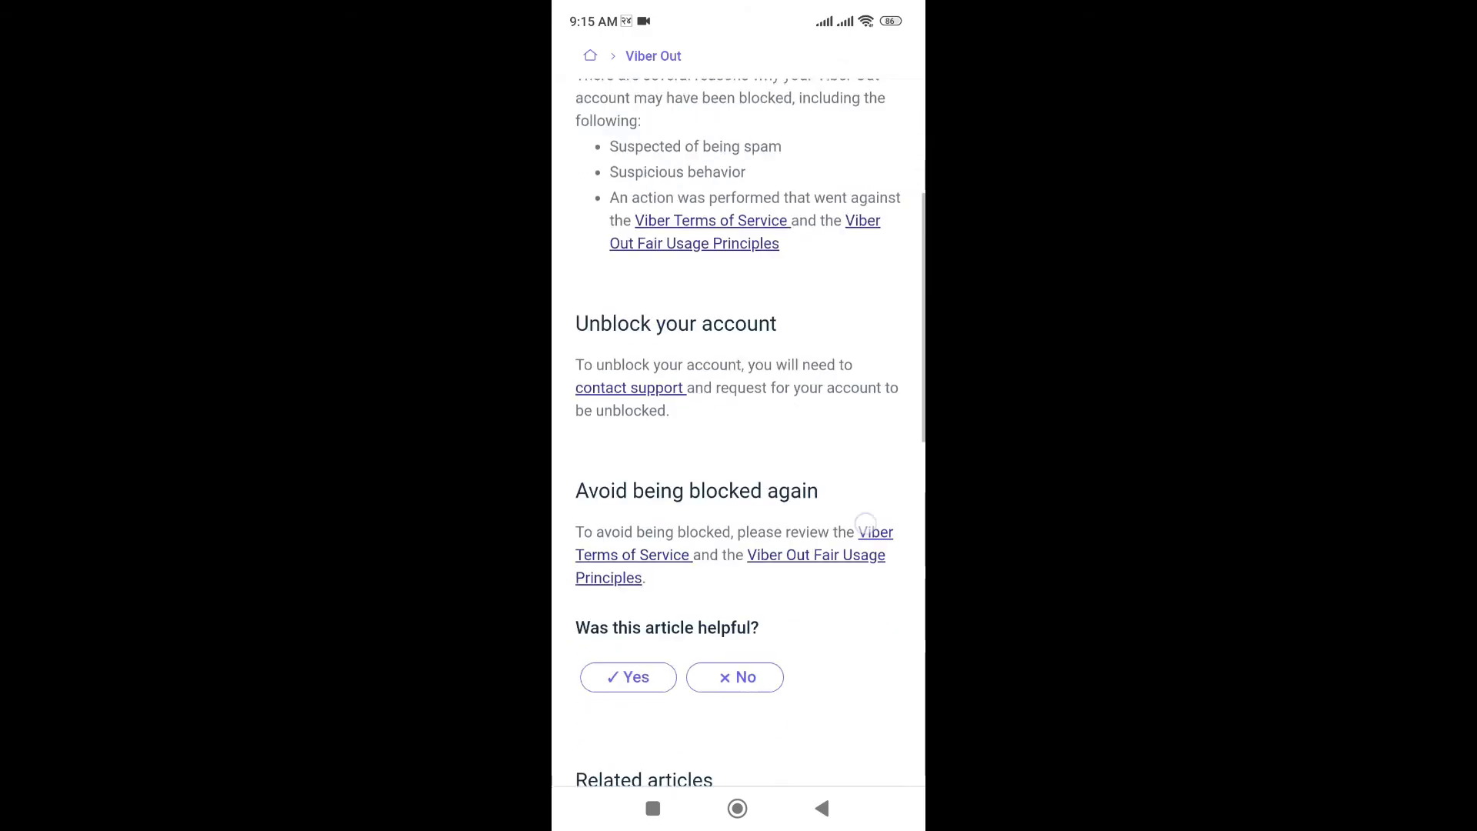
scroll(down, 3)
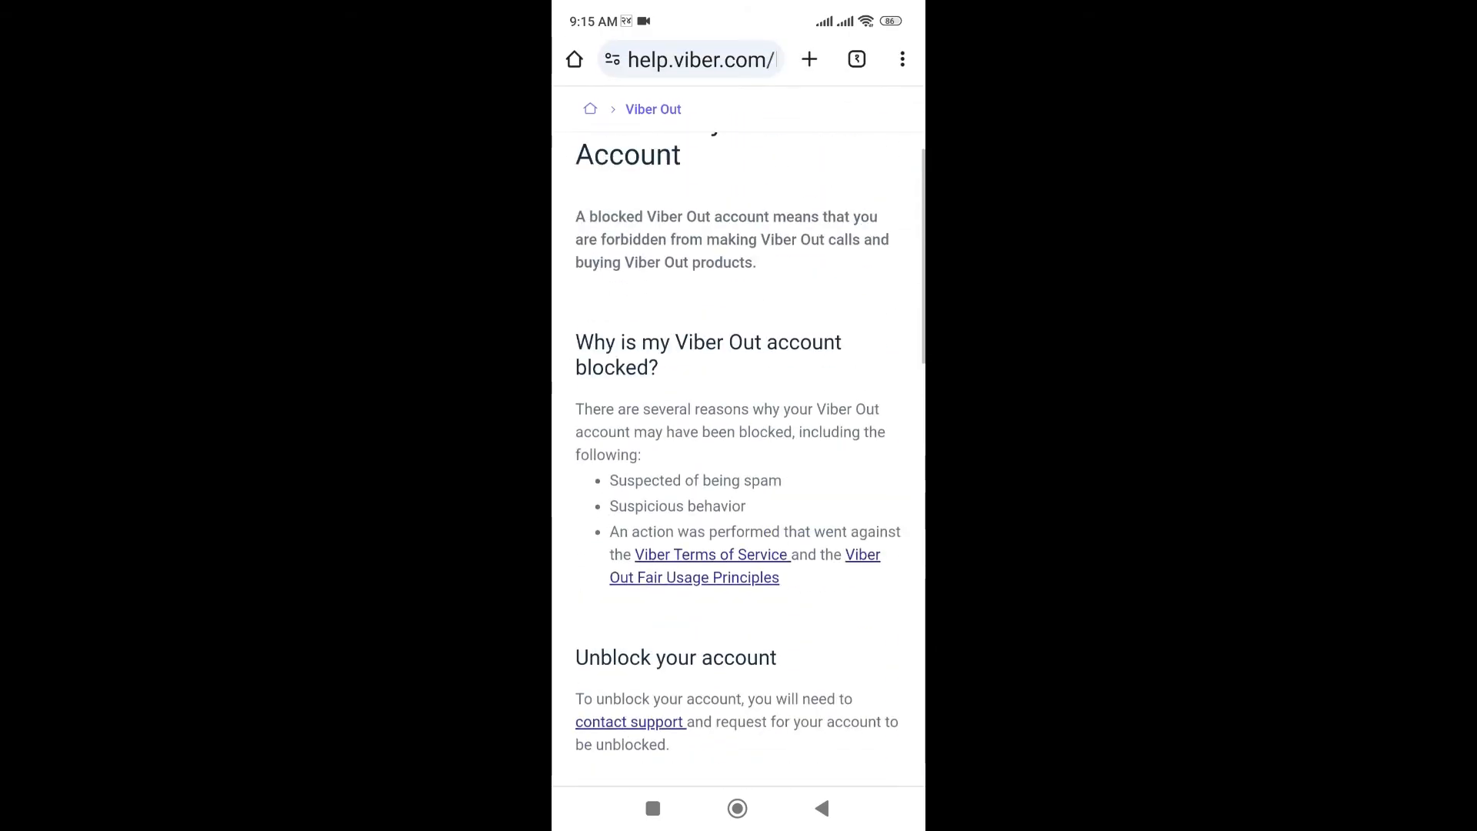
scroll(down, 3)
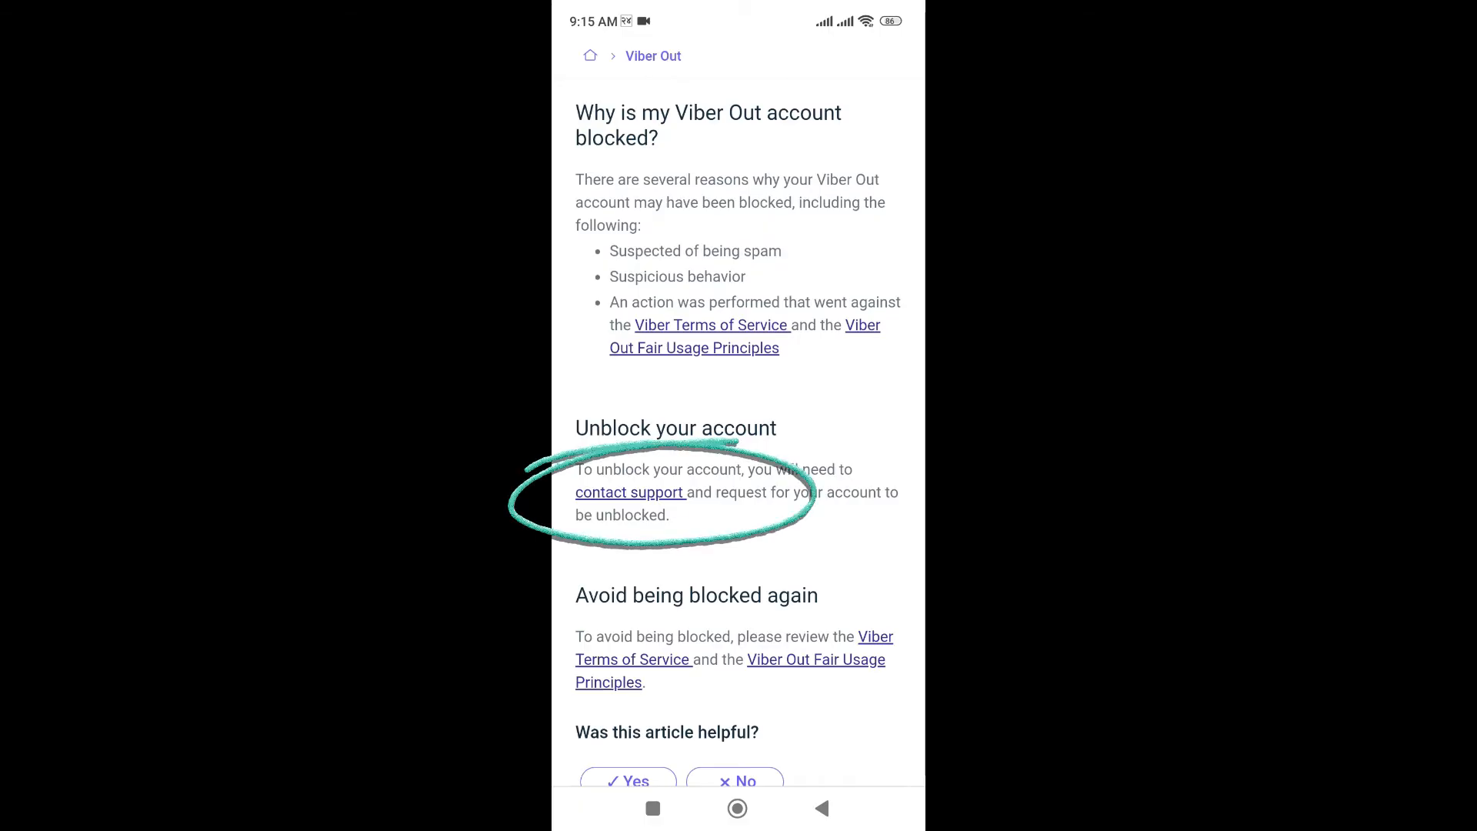
click(629, 492)
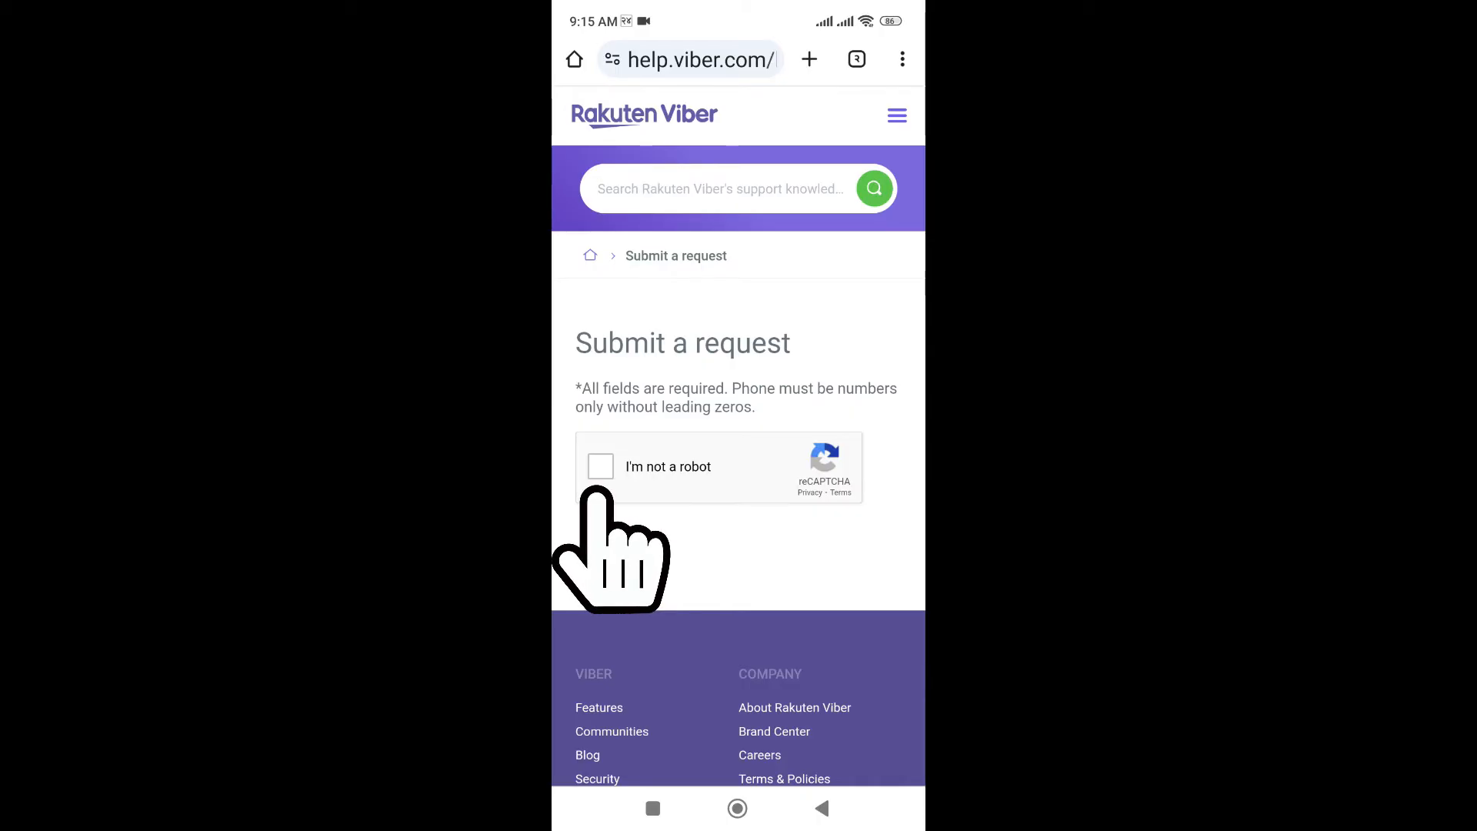
Tick the 'I'm not a robot' reCAPTCHA so the request form fields appear
click(600, 466)
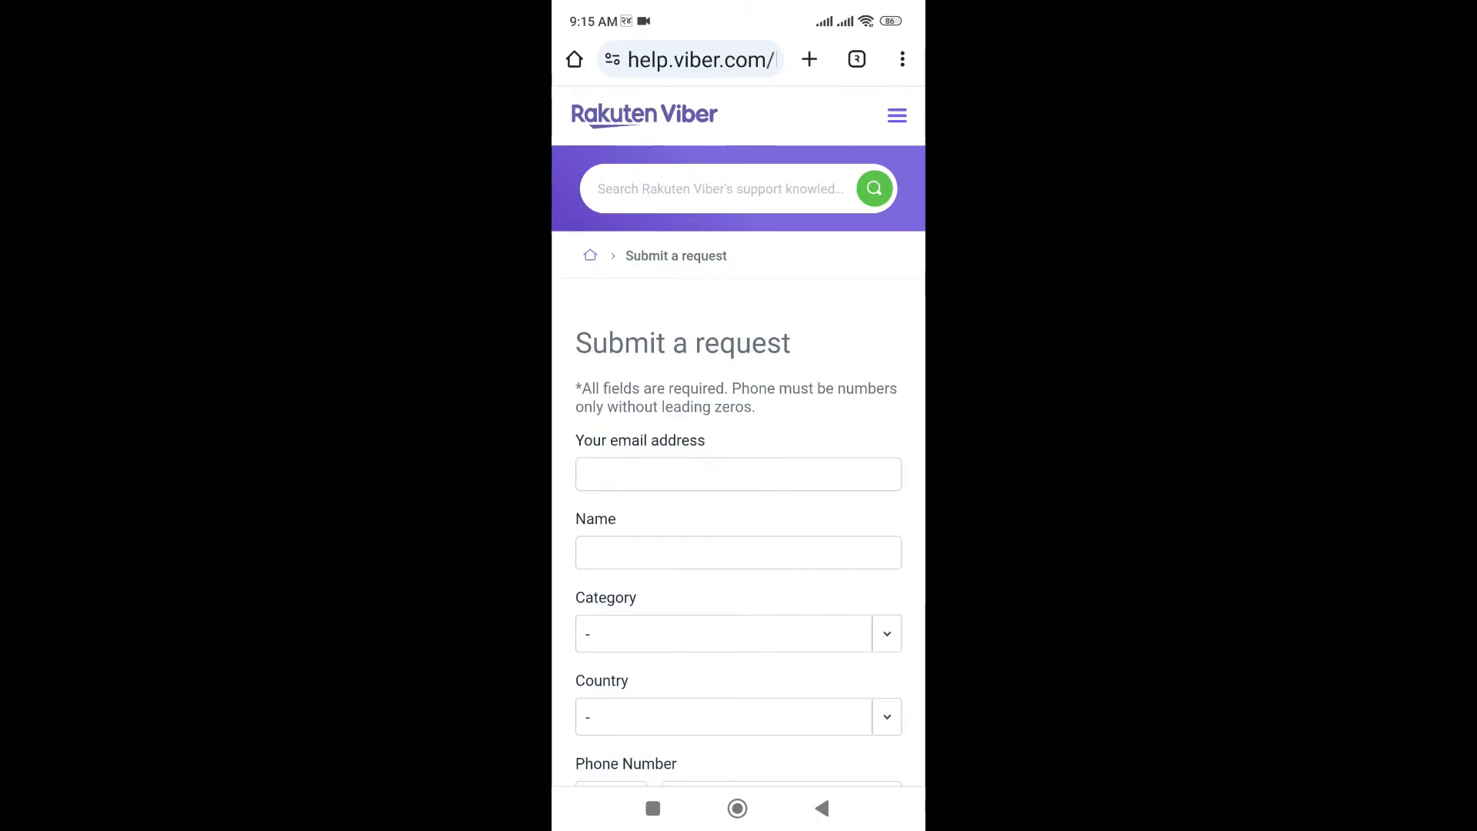
scroll(down, 3)
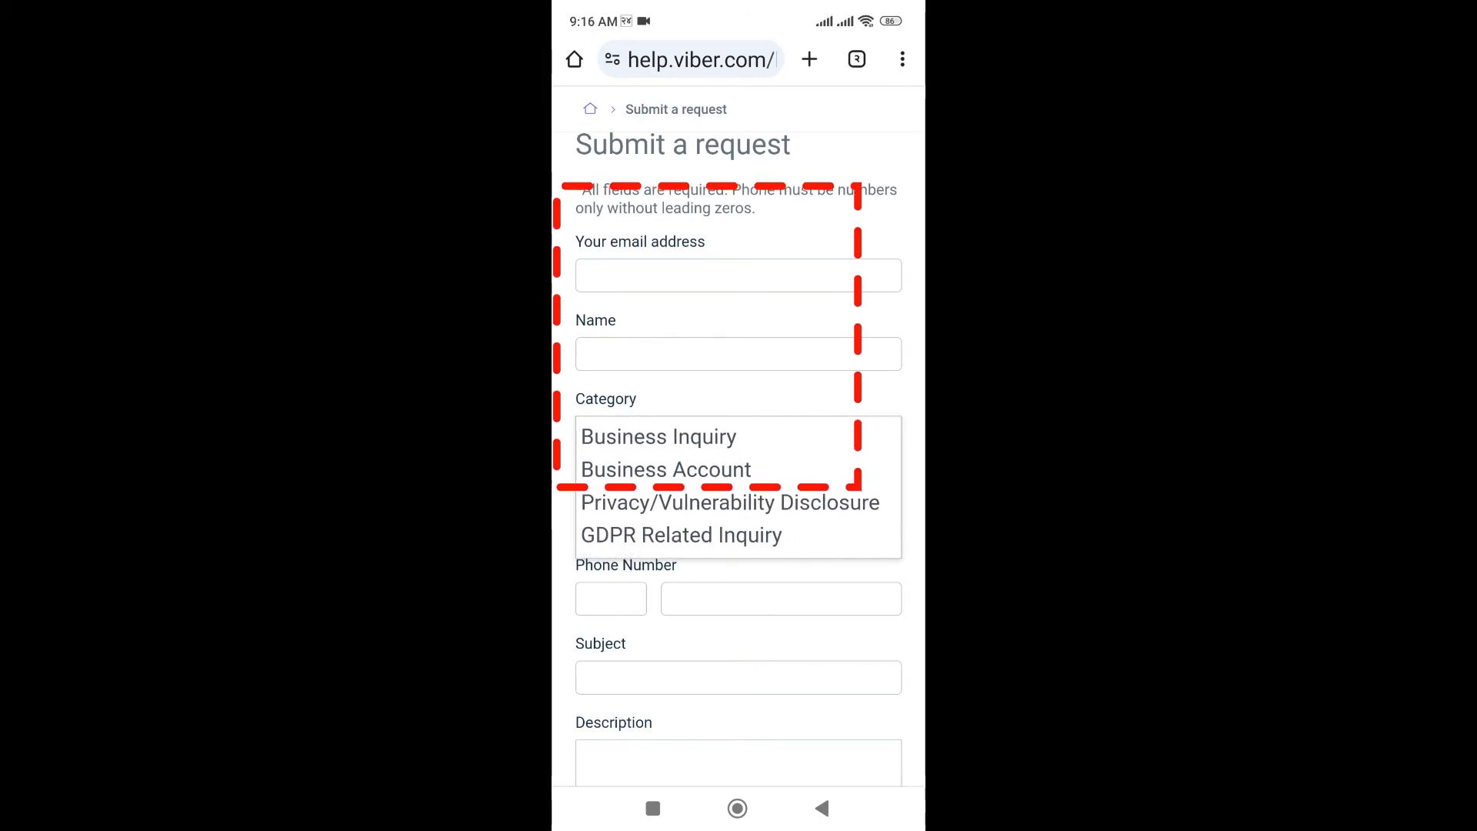
scroll(down, 3)
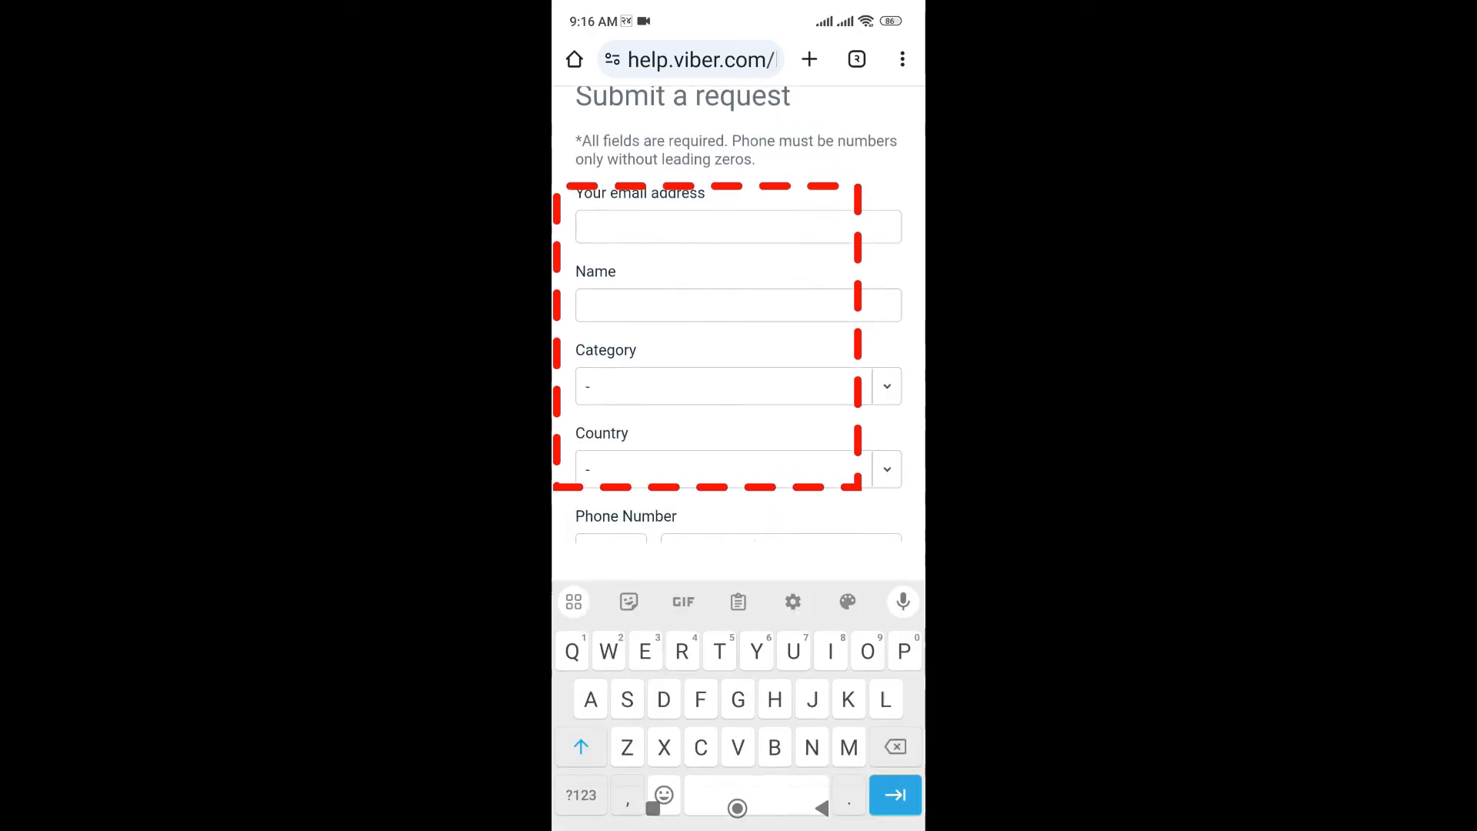
Submit the request with empty fields, getting 'cannot be blank' errors for email, name and category
scroll(down, 3)
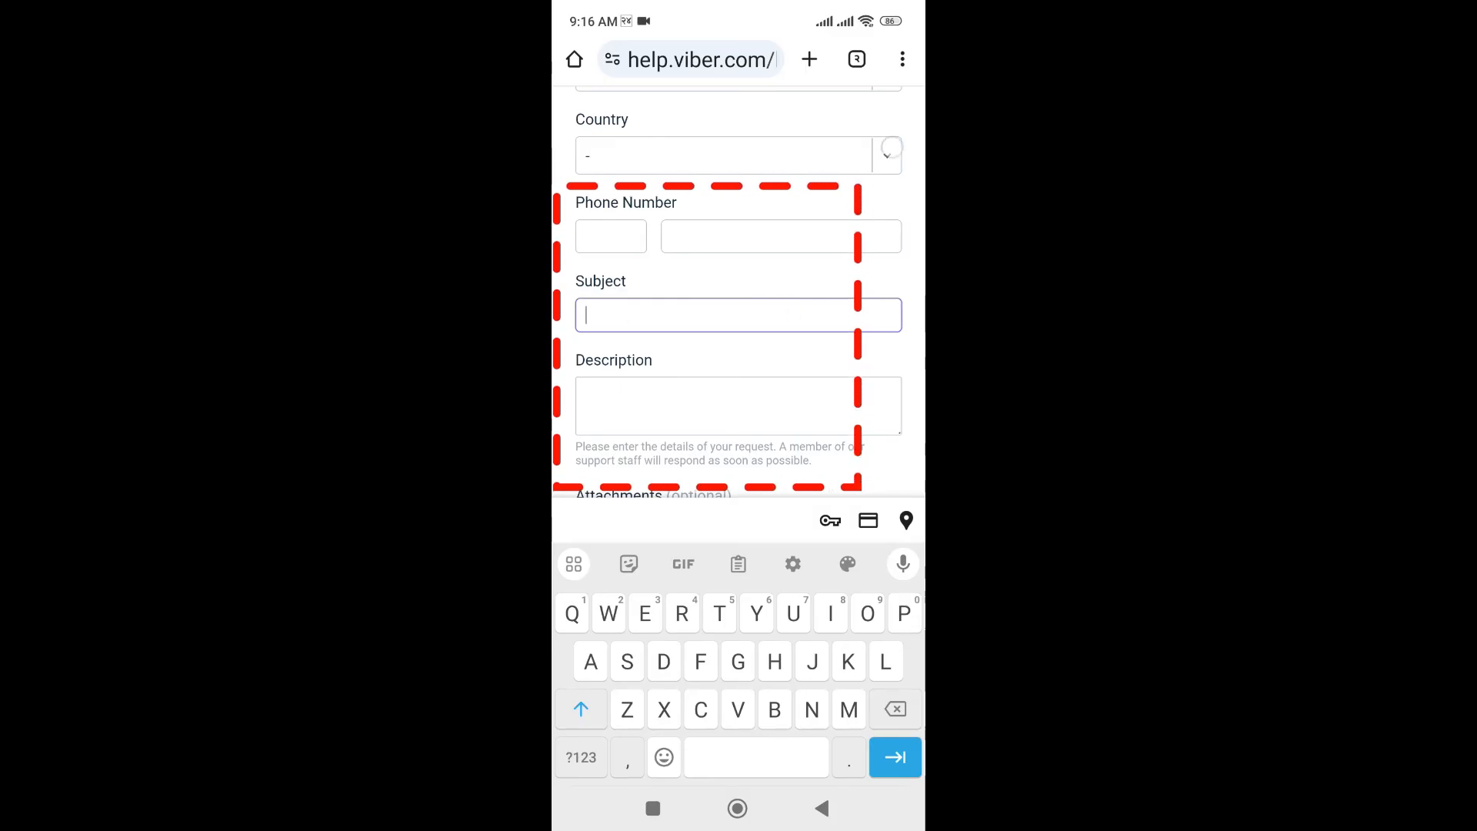
click(737, 406)
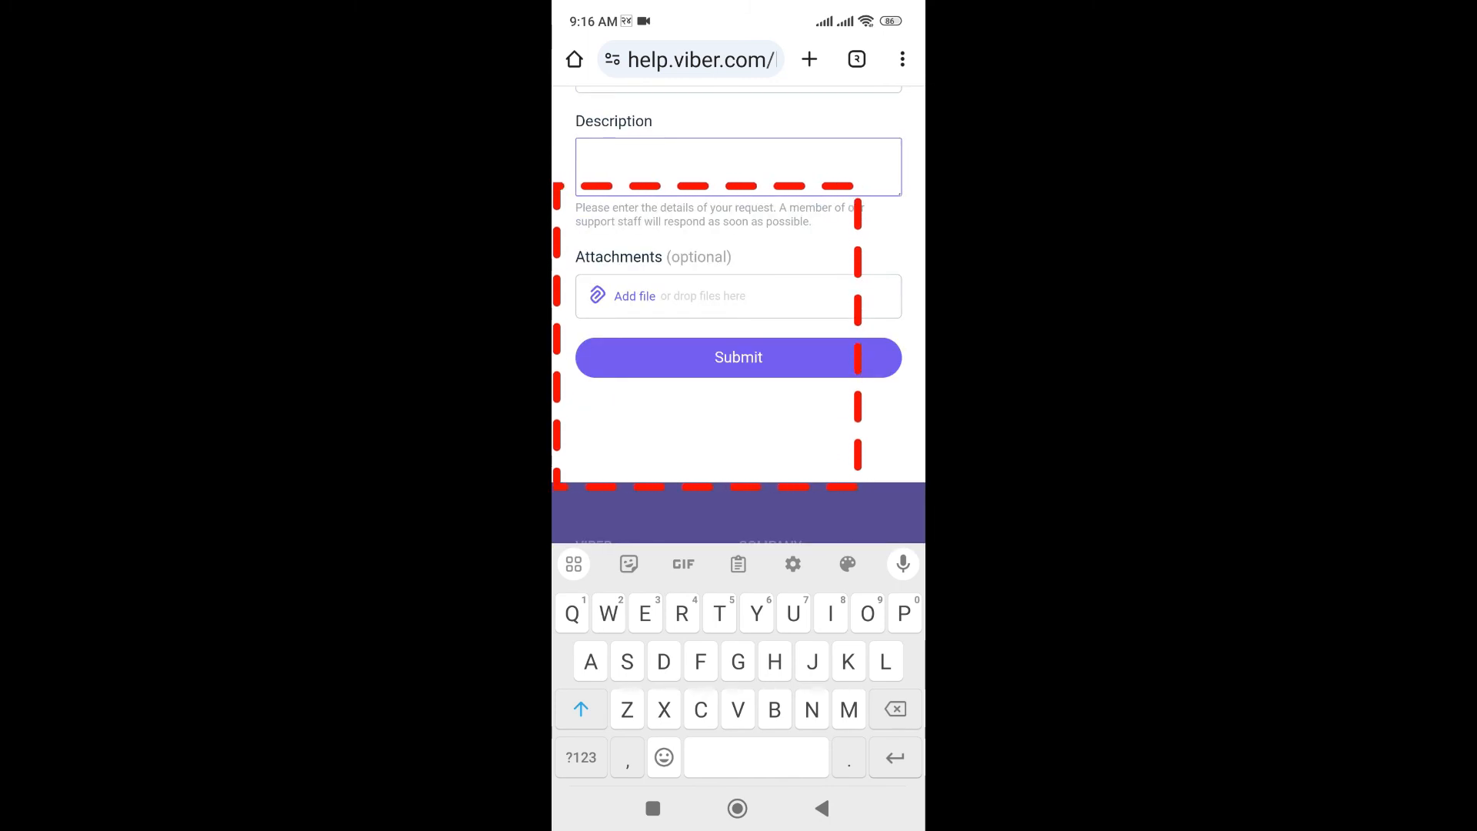
click(737, 357)
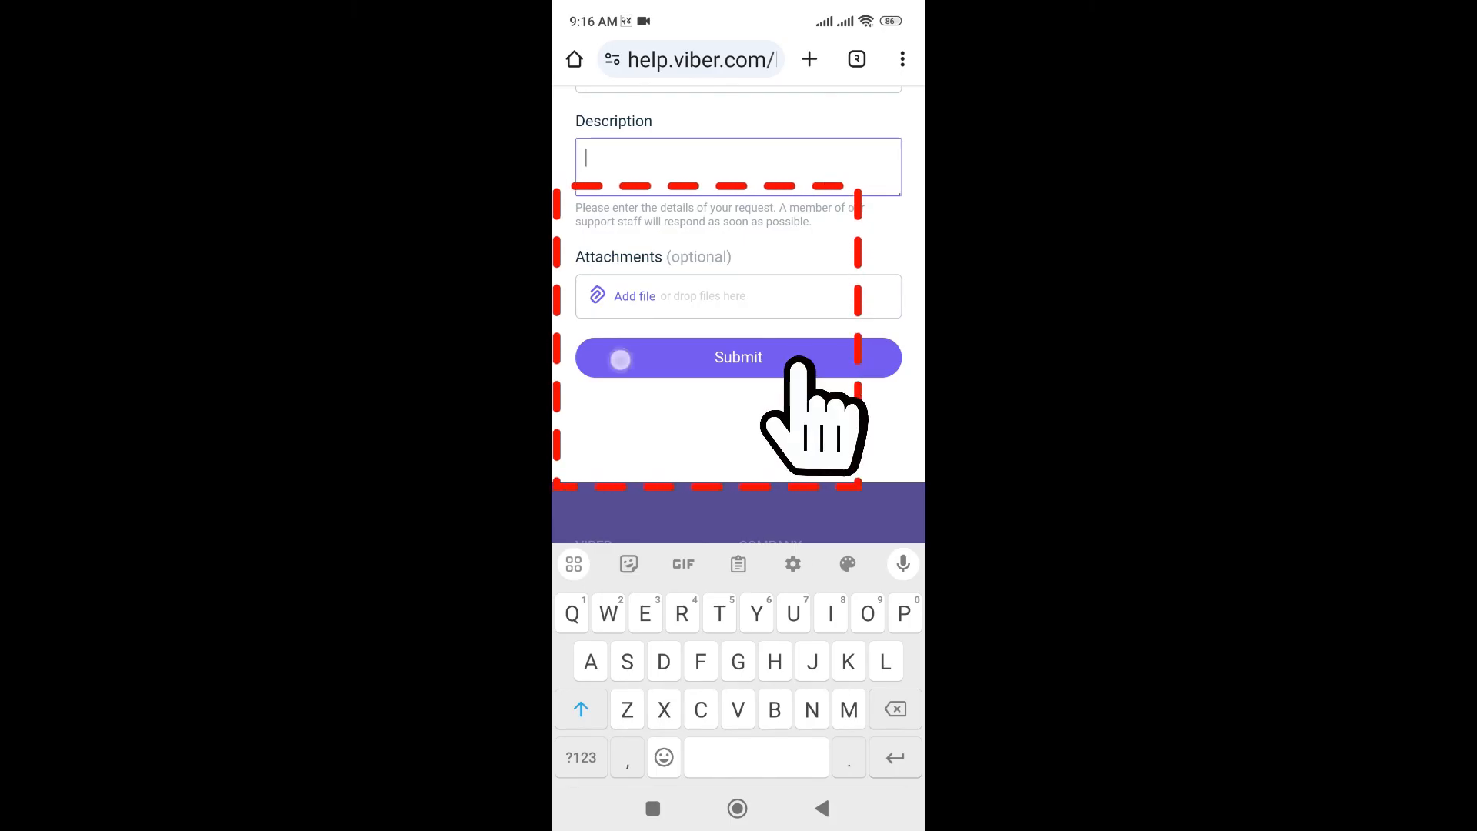
click(737, 357)
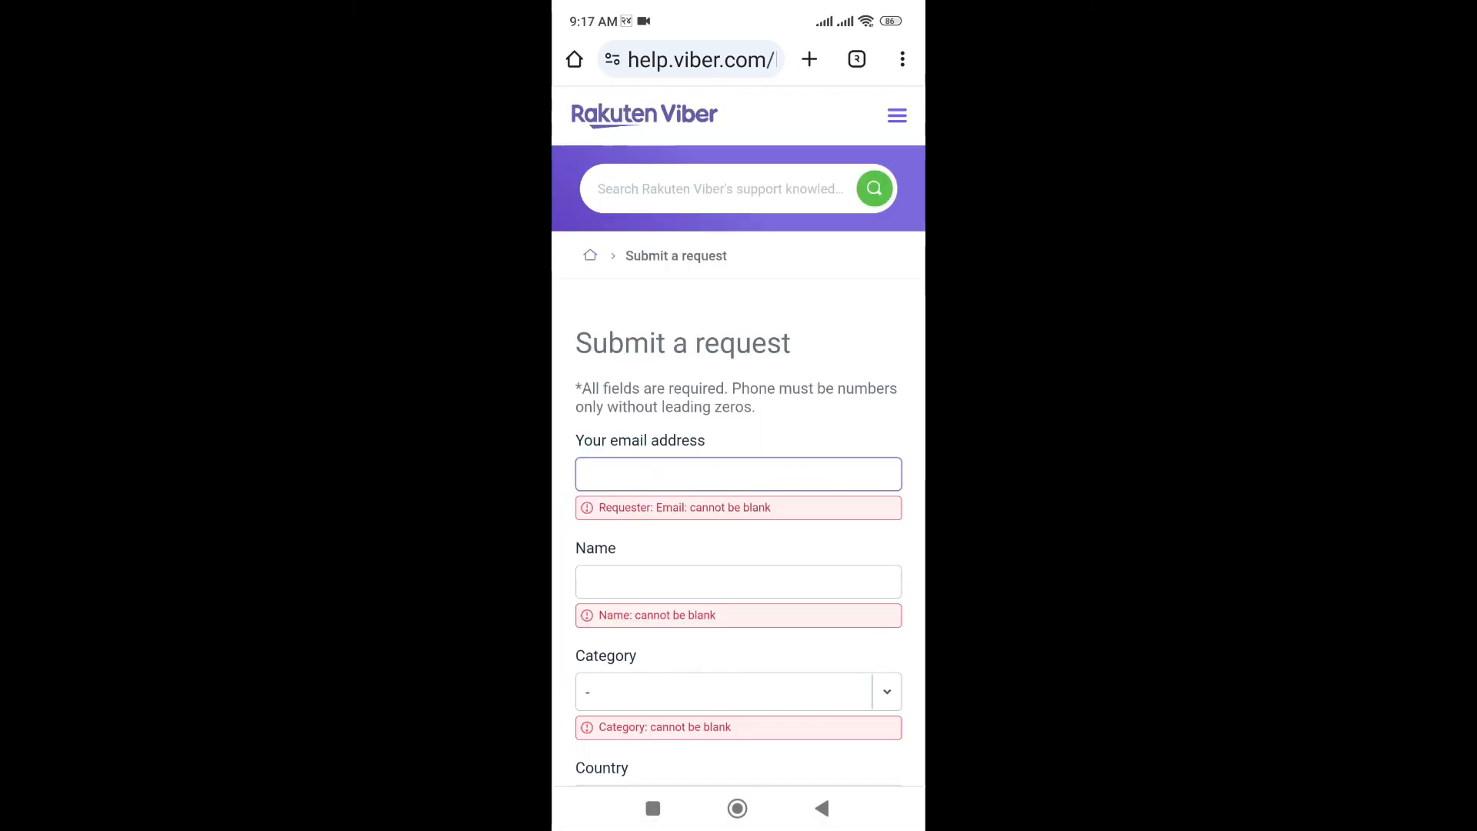